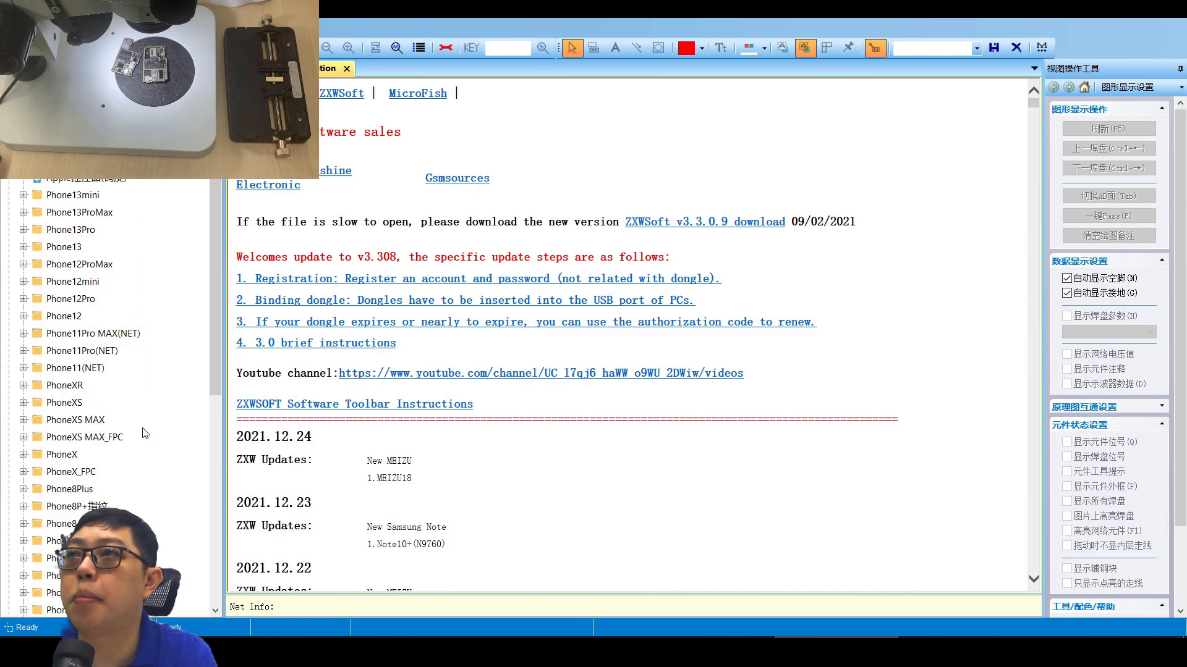
# Load the Phone11Pro MAX boardview from the model tree, showing side B around J3200
pyautogui.click(24, 333)
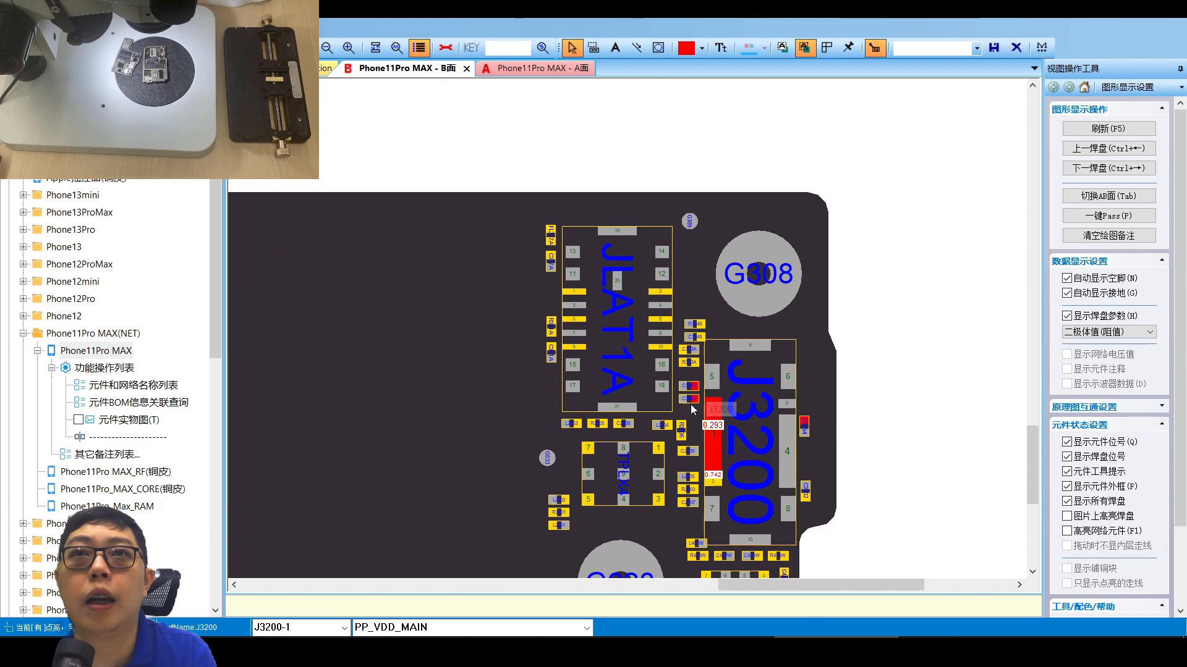
# Switch to the 'Phone11Pro MAX - A面' view and scroll down to the lower baseband board
pyautogui.click(534, 67)
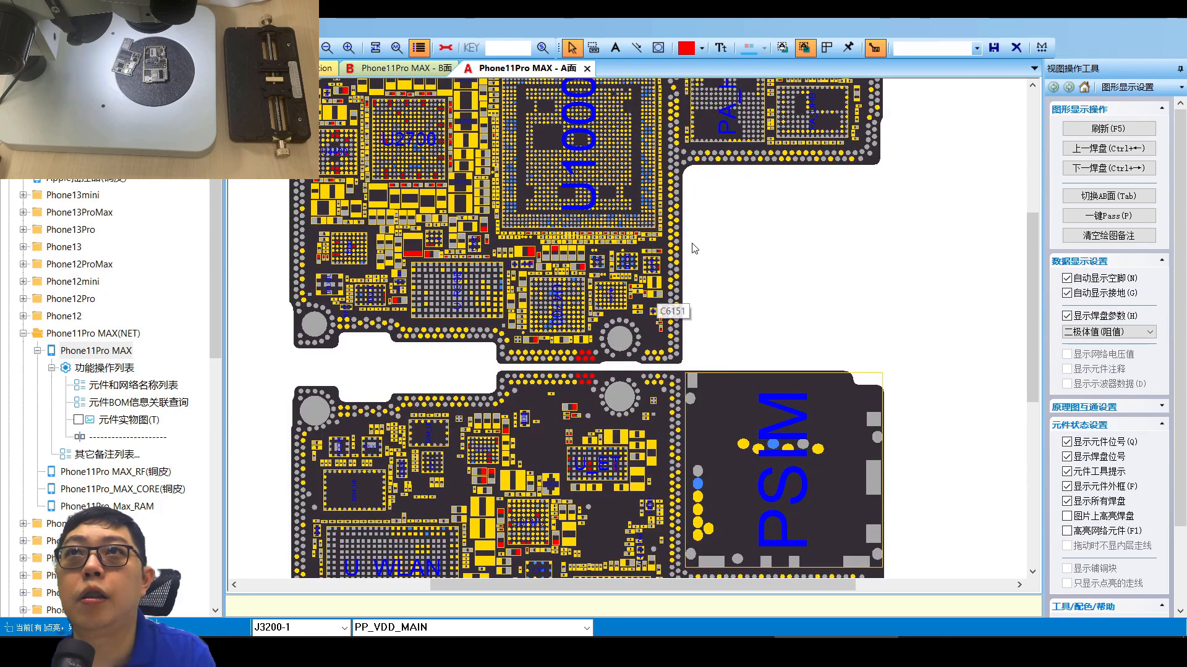
pyautogui.scroll(-3)
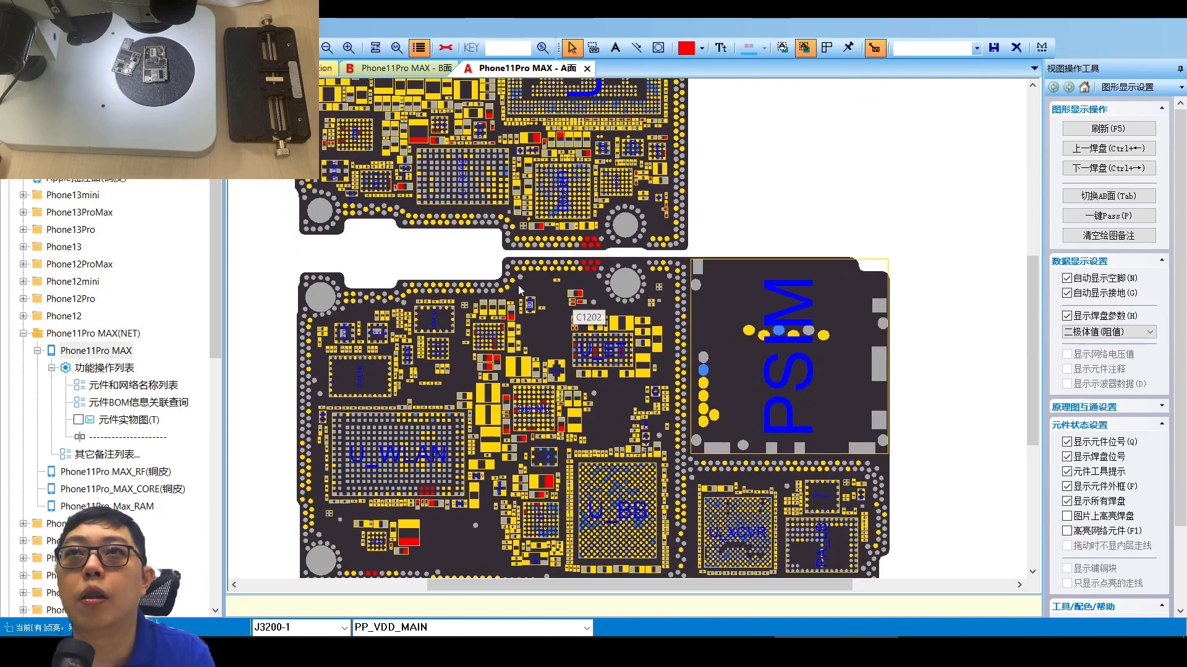
pyautogui.moveTo(589, 270)
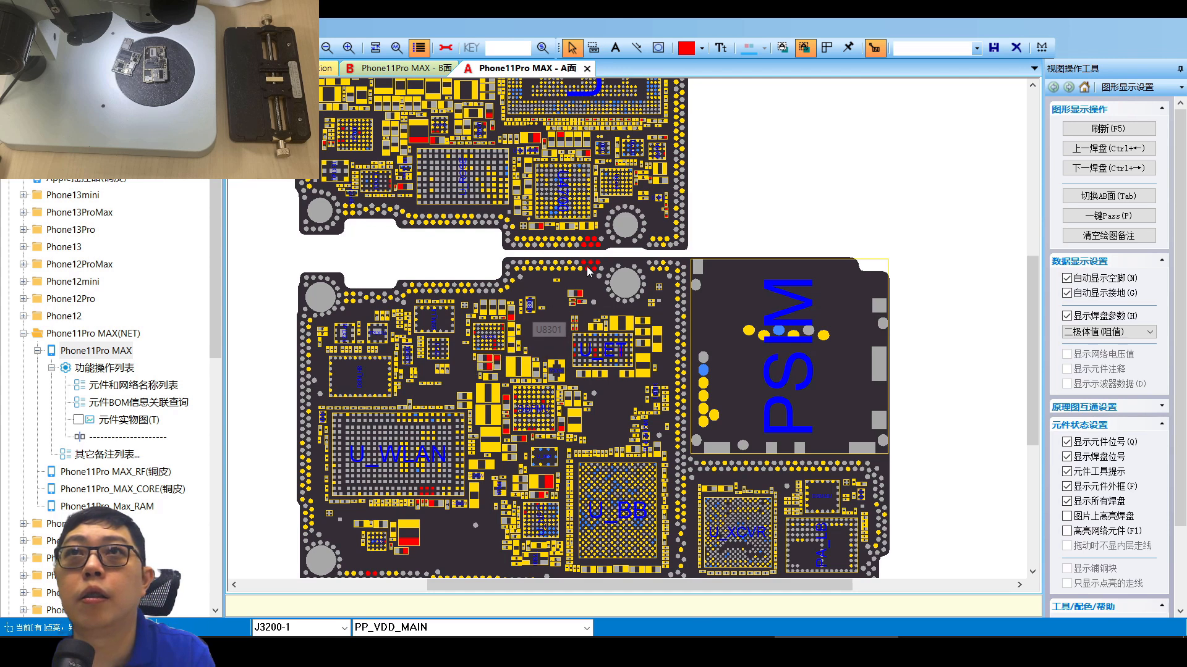
# Zoom in on side A so U_WLAN and U_BB fill the view
pyautogui.scroll(3)
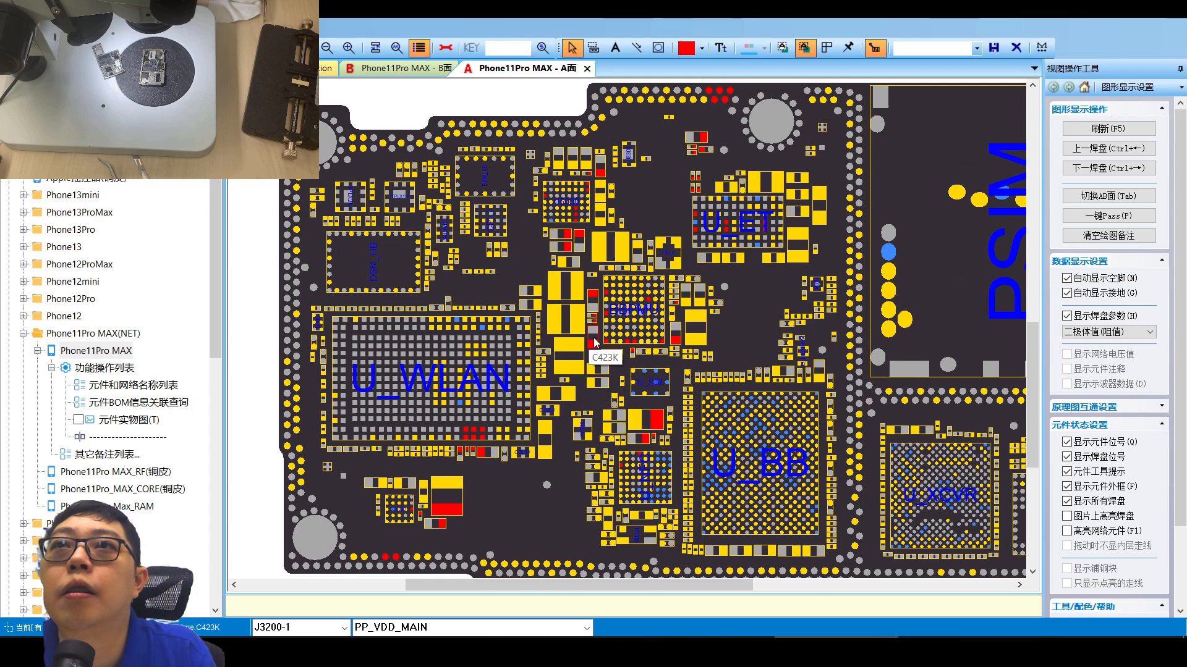
pyautogui.moveTo(812, 356)
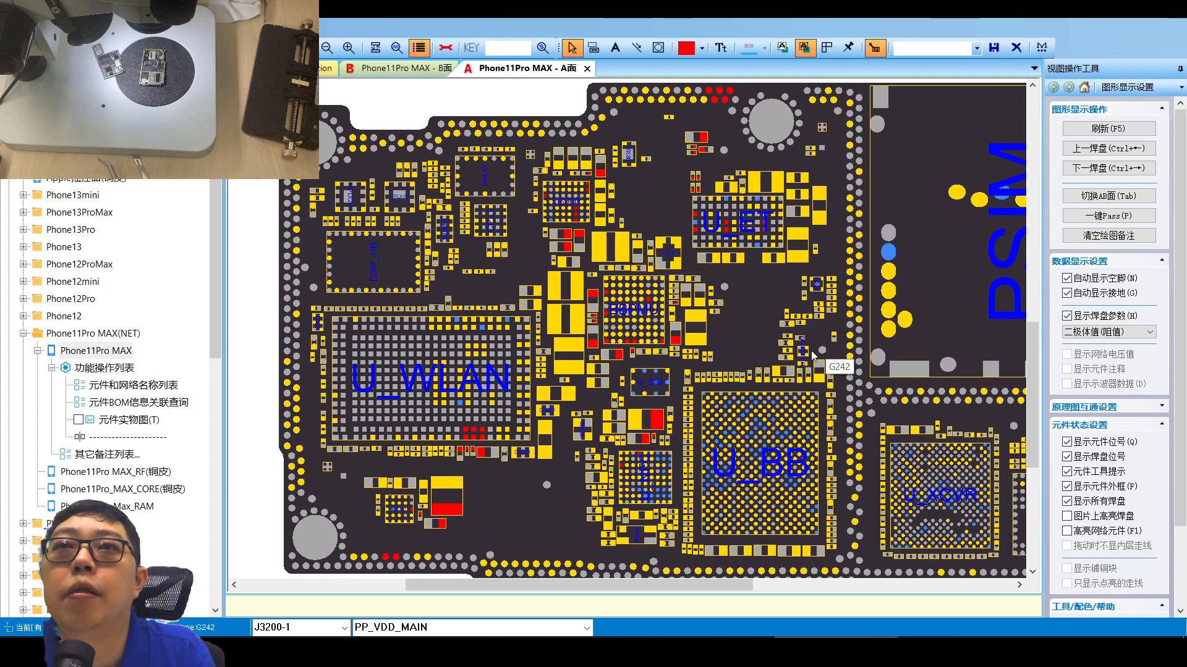